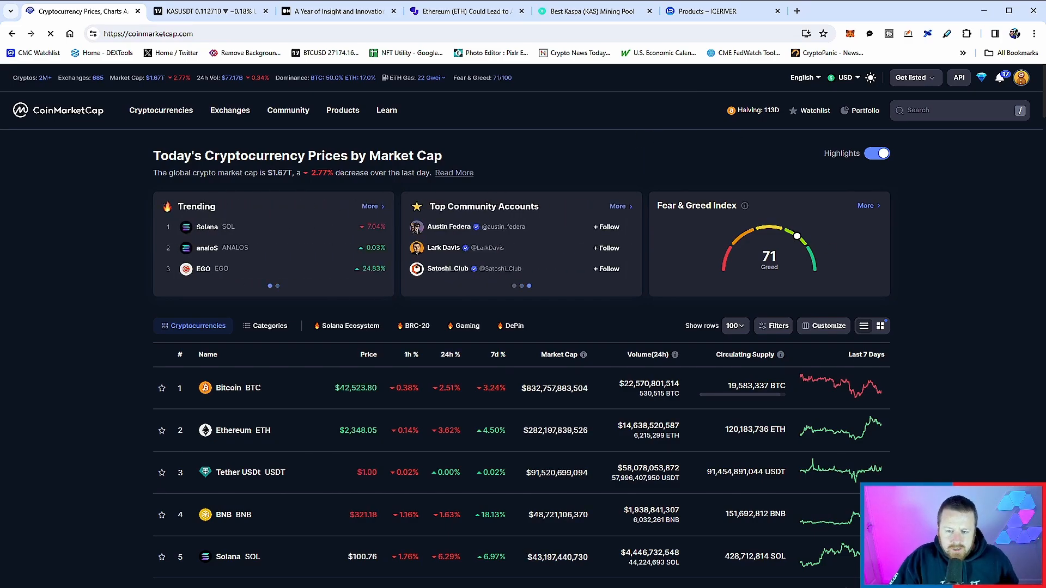
- Scroll the coin table to rank 36 and open Kaspa (KAS), priced at $0.1126
{"action": "scroll", "scroll_direction": "down", "scroll_amount": 3}
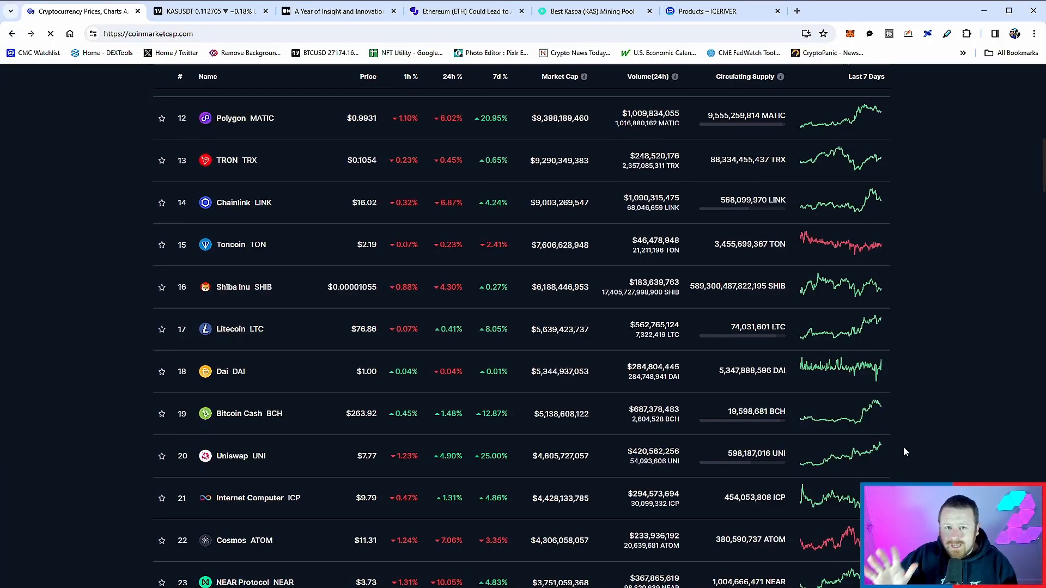
{"action": "scroll", "scroll_direction": "down", "scroll_amount": 3}
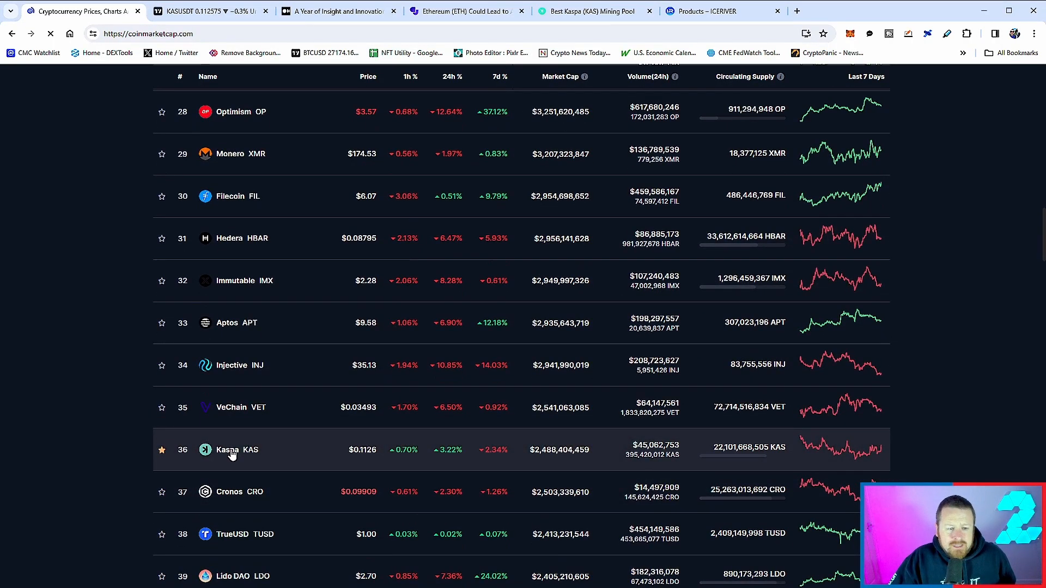
{"action": "left_click", "coordinate": [229, 449]}
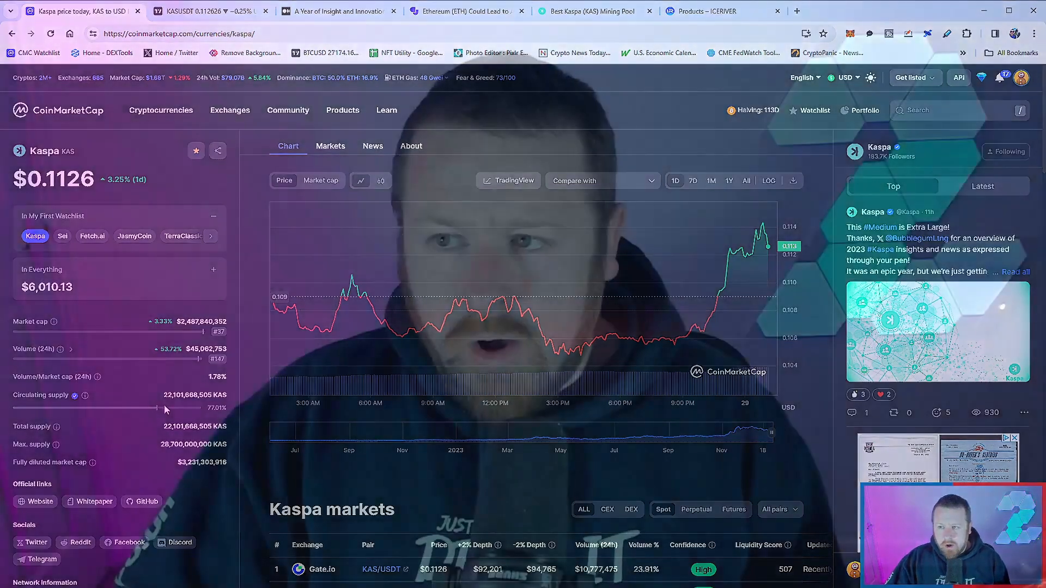
- Switch to the Medium article 'A Year of Insight and Innovation'
{"action": "left_click", "coordinate": [337, 10]}
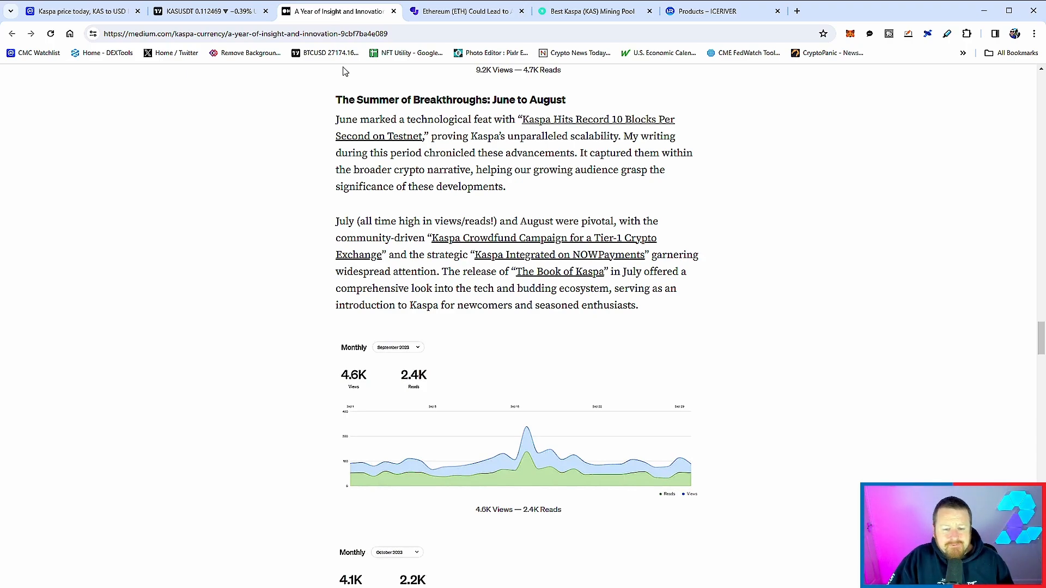
{"action": "scroll", "scroll_direction": "down", "scroll_amount": 3}
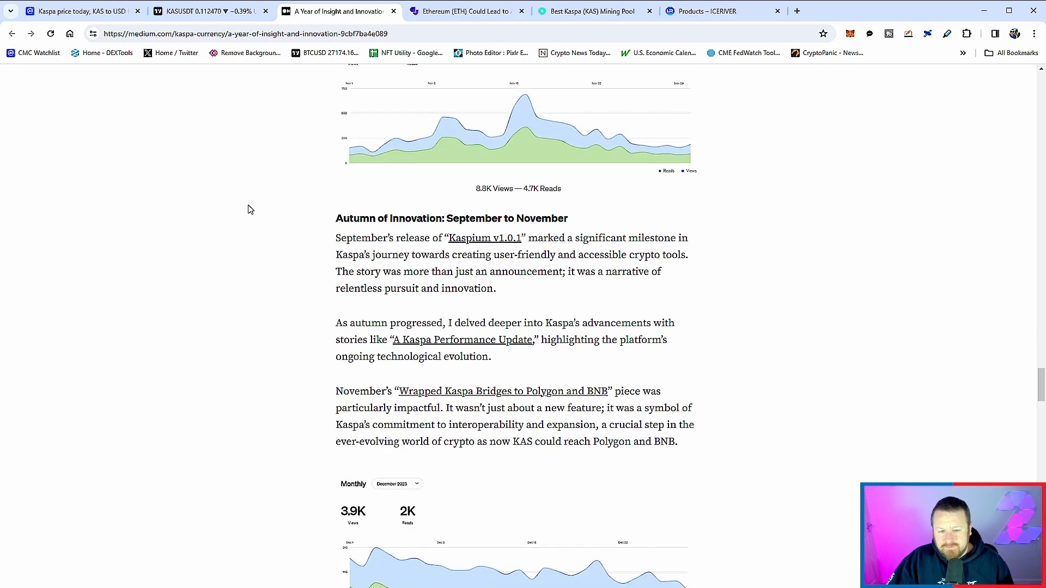
{"action": "mouse_move", "coordinate": [230, 238]}
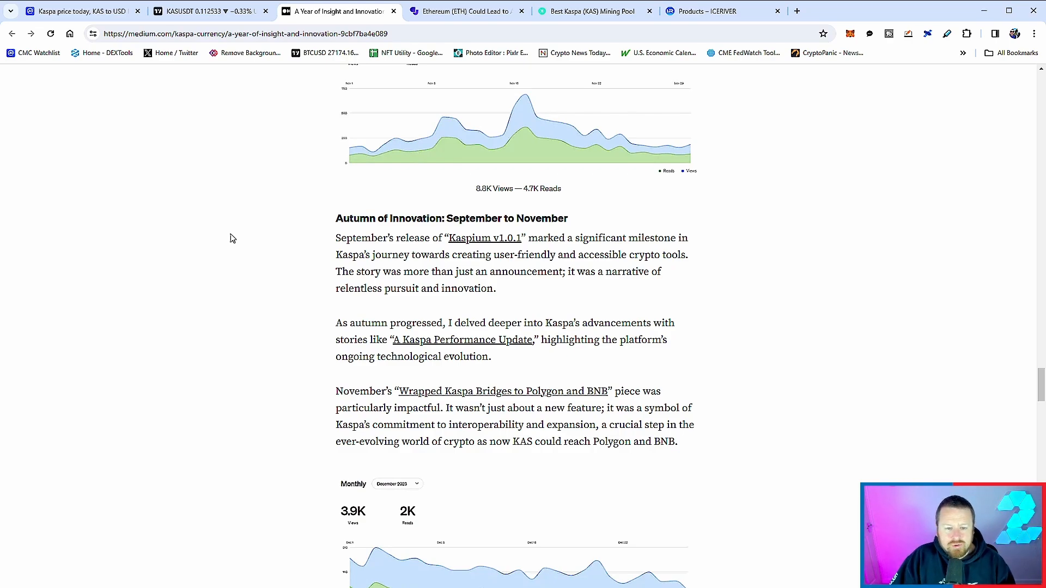
{"action": "mouse_move", "coordinate": [209, 314]}
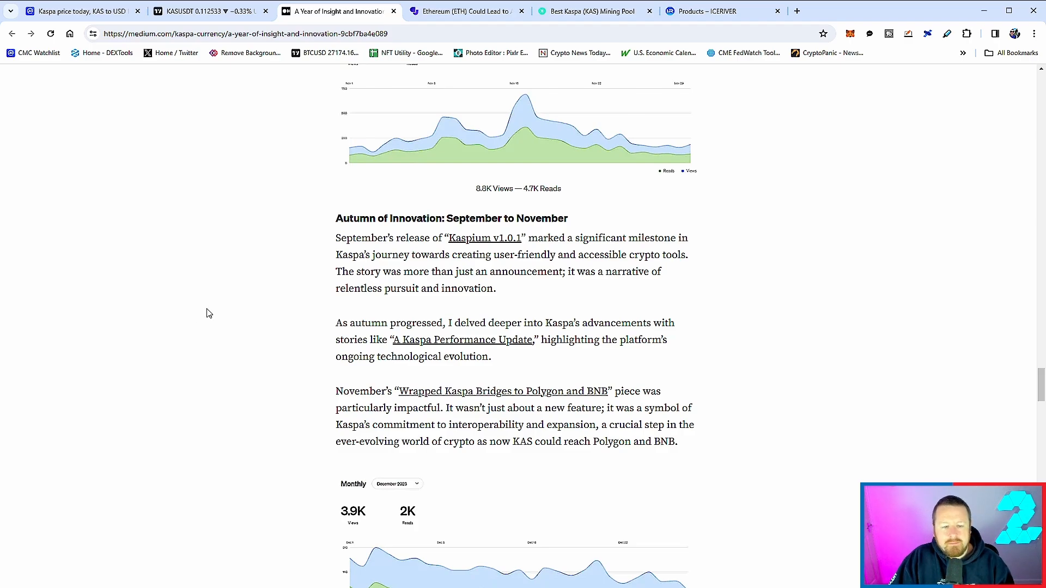
- Read the 'December 2023: A Year in Retrospect' section, then switch to the ICERIVER products tab
{"action": "scroll", "scroll_direction": "down", "scroll_amount": 3}
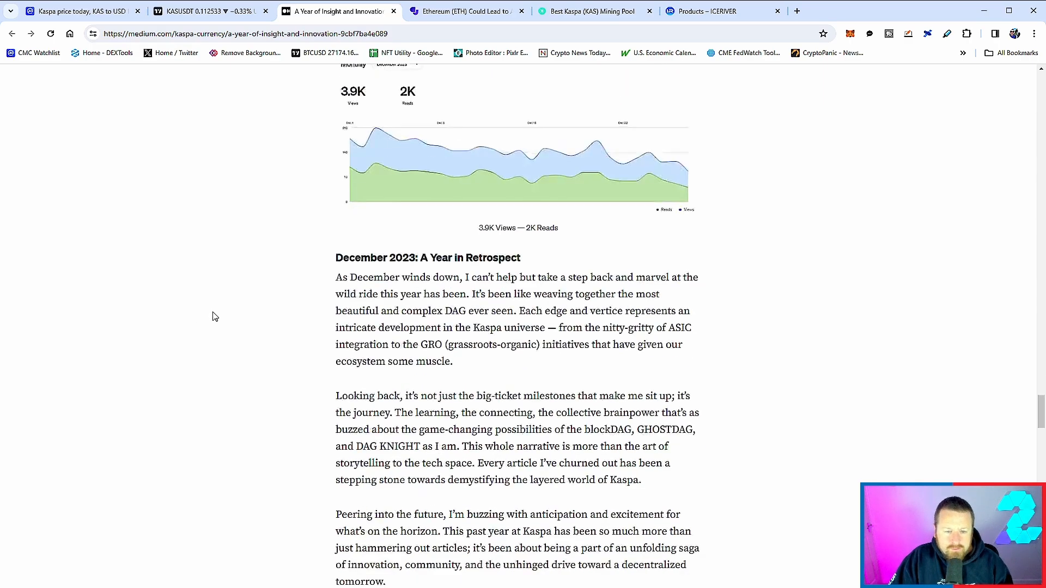
{"action": "scroll", "scroll_direction": "down", "scroll_amount": 3}
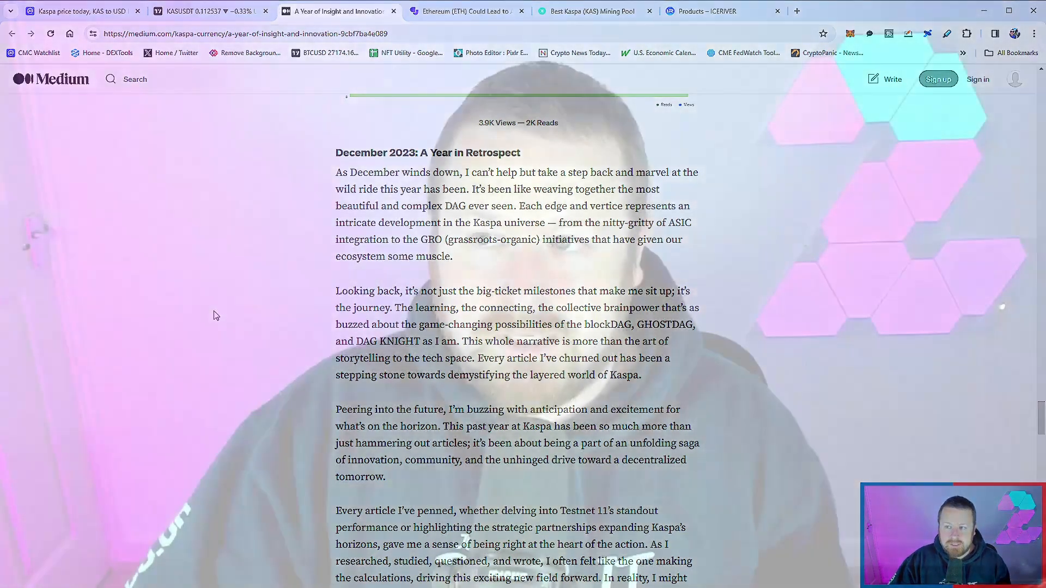
{"action": "left_click", "coordinate": [720, 10]}
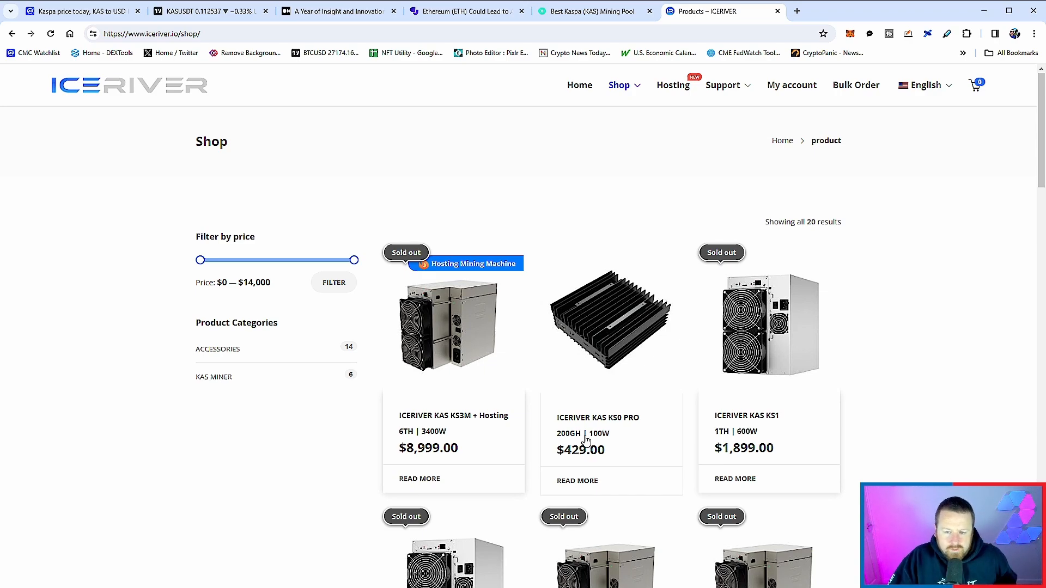
- Browse the KS2, KS3M and KS3 miners, then switch to the HeroMiners Kaspa pool tab
{"action": "scroll", "scroll_direction": "down", "scroll_amount": 3}
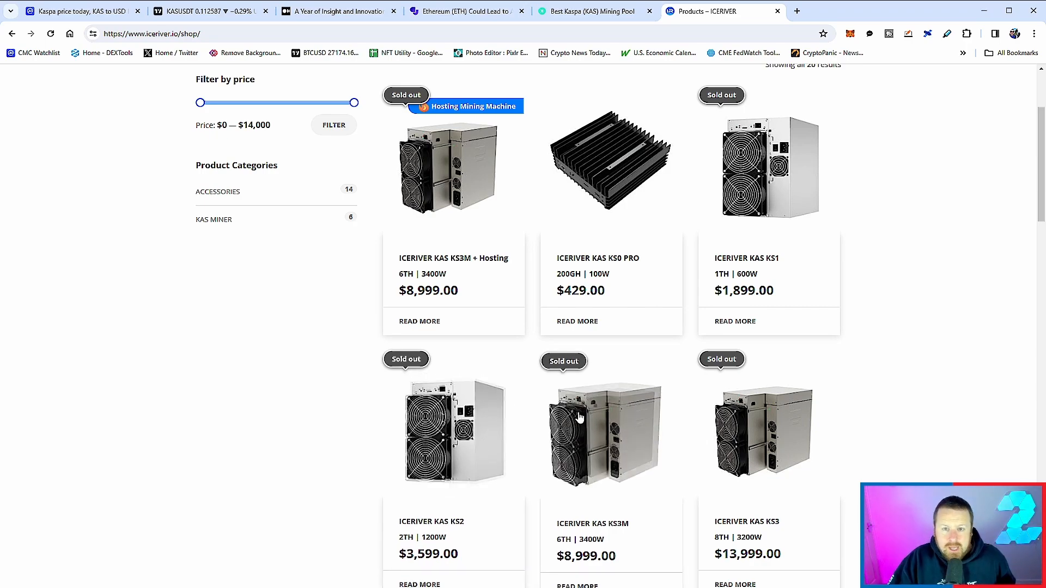
{"action": "left_click", "coordinate": [591, 11]}
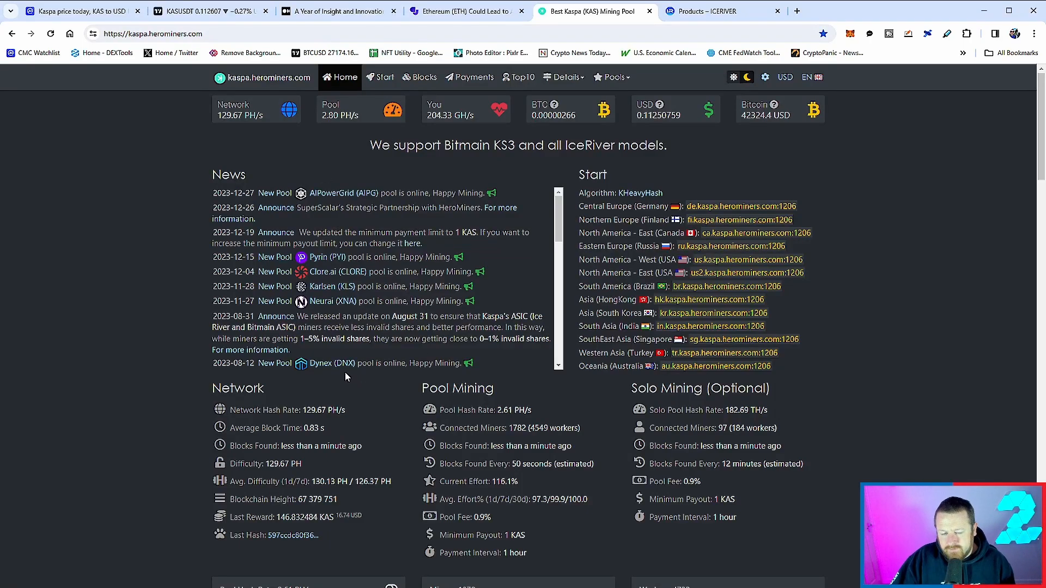
- Find Your Stats & Payment History and select the ~707 USD total paid, then return to ICERIVER
{"action": "scroll", "scroll_direction": "down", "scroll_amount": 3}
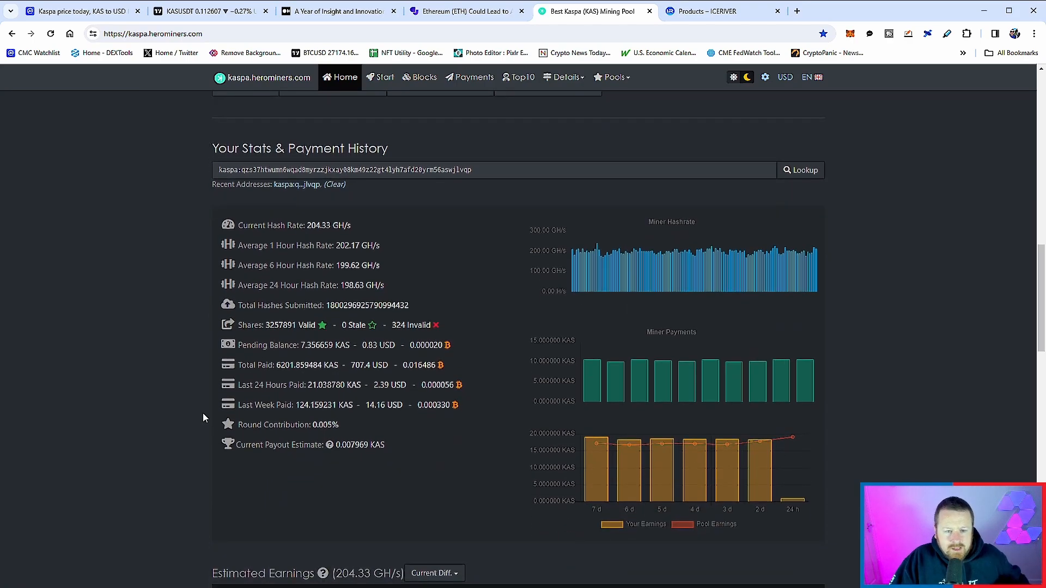
{"action": "mouse_move", "coordinate": [344, 399]}
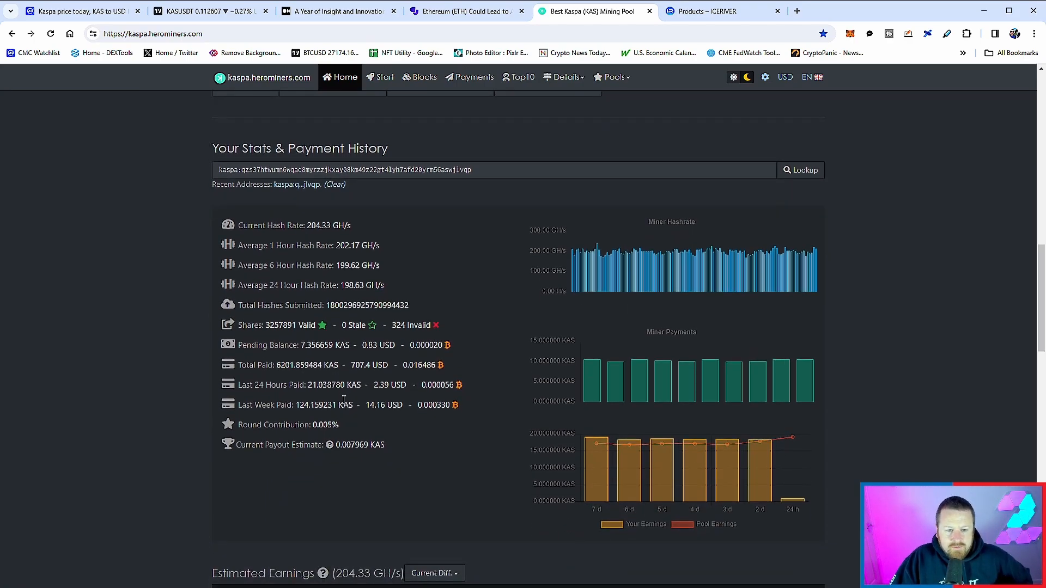
{"action": "double_click", "coordinate": [369, 364]}
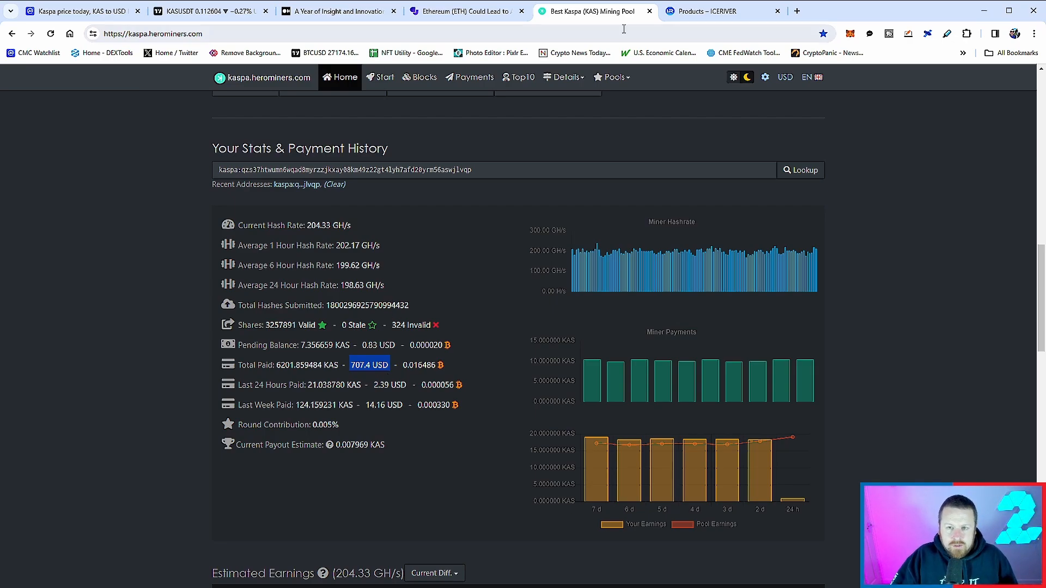
{"action": "left_click", "coordinate": [707, 11]}
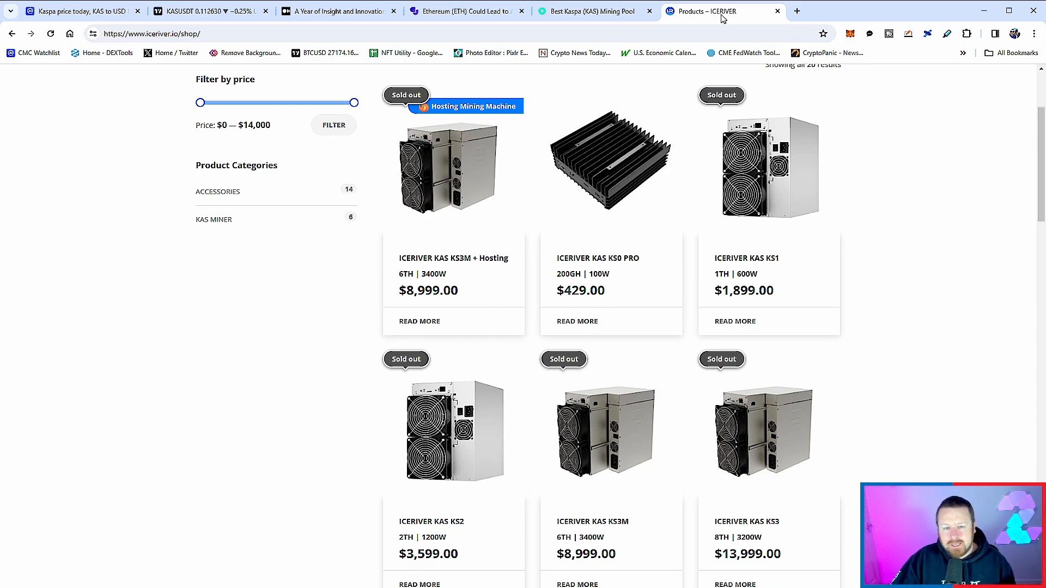
- View the CoinJournal Kaspa/Ethereum 2024 article, then switch to the KAS/USDT TradingView chart
{"action": "left_click", "coordinate": [465, 11]}
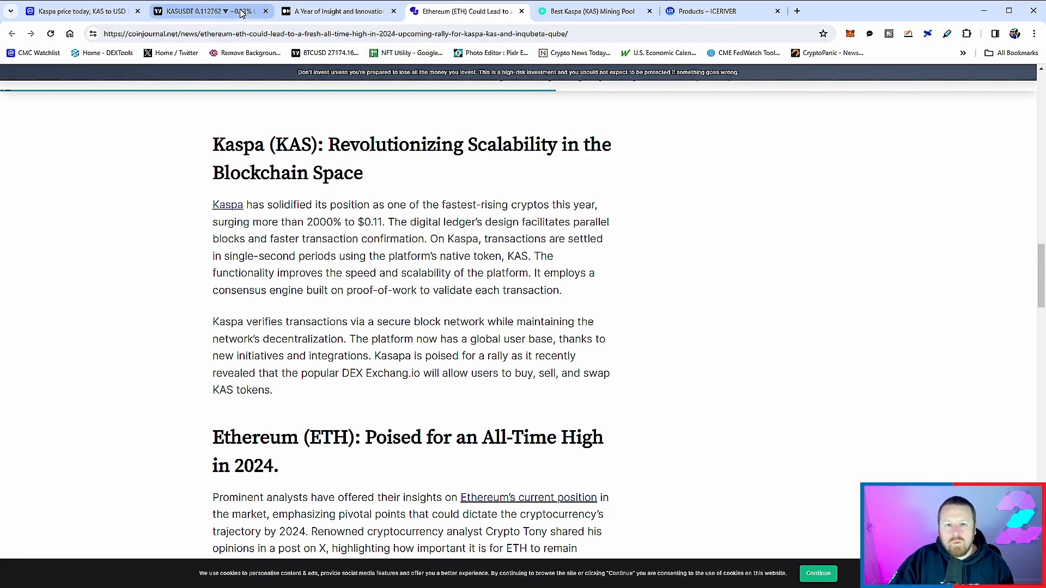
{"action": "left_click", "coordinate": [207, 11]}
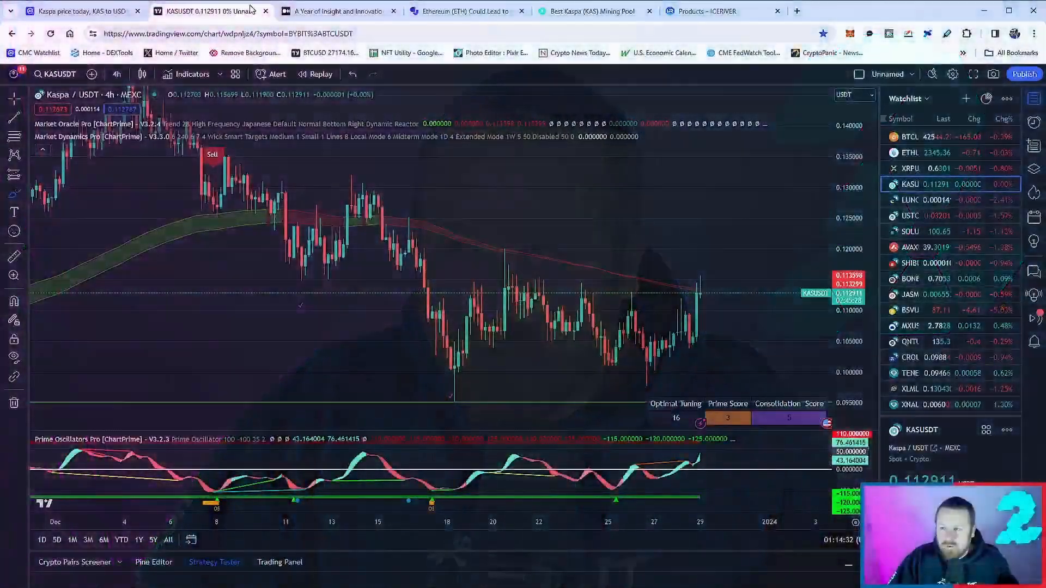
{"action": "mouse_move", "coordinate": [459, 204]}
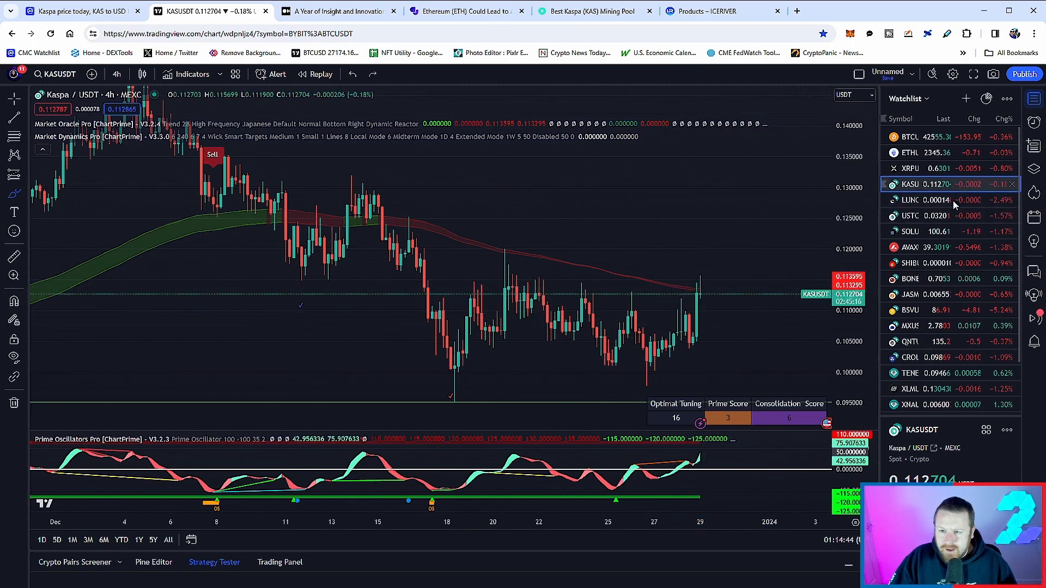
- Circle the latest 4-hour candles entering the moving-average band and switch to the weekly timeframe
{"action": "left_click_drag", "start_coordinate": [684, 275], "coordinate": [737, 300]}
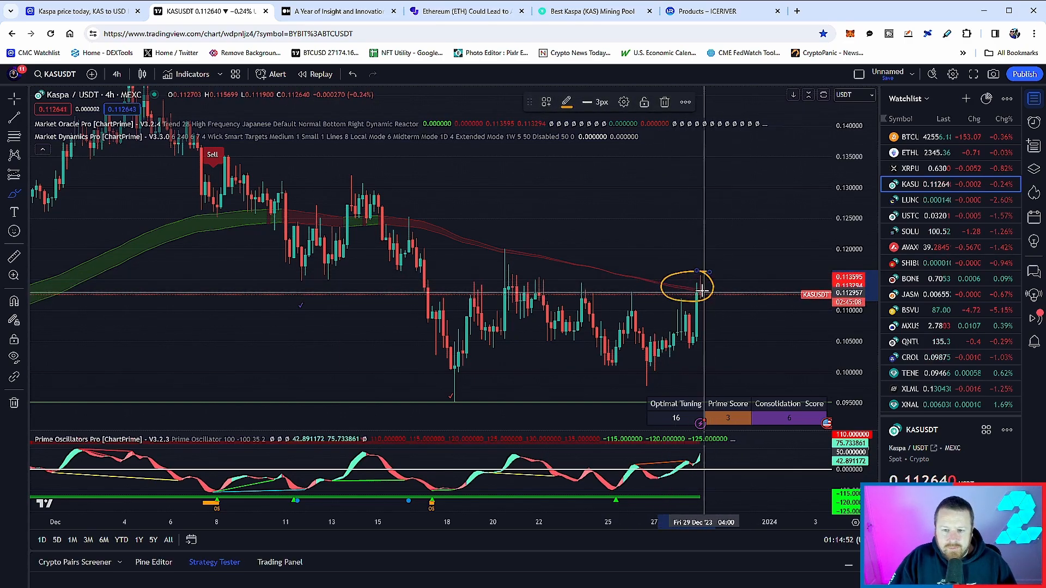
{"action": "mouse_move", "coordinate": [736, 226]}
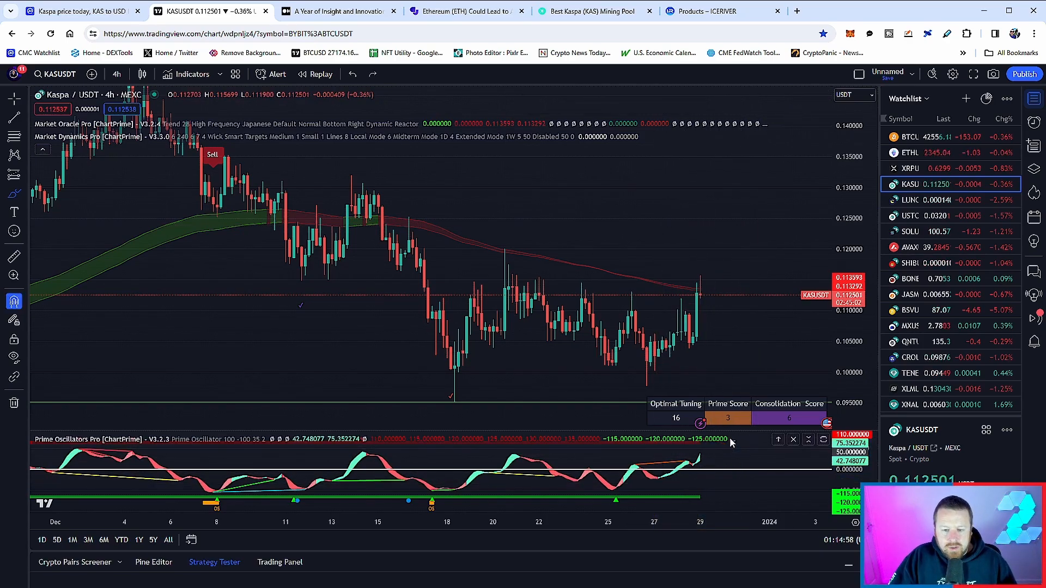
{"action": "left_click", "coordinate": [116, 74]}
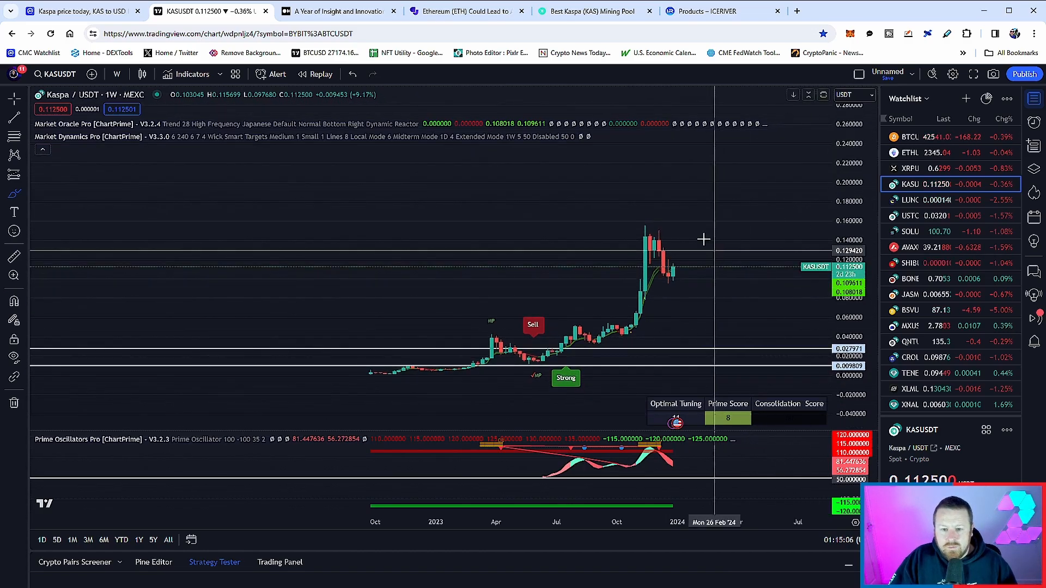
- Circle the late-2023 peak and pullback candles on the weekly KAS/USDT chart
{"action": "left_click_drag", "start_coordinate": [624, 226], "coordinate": [710, 277]}
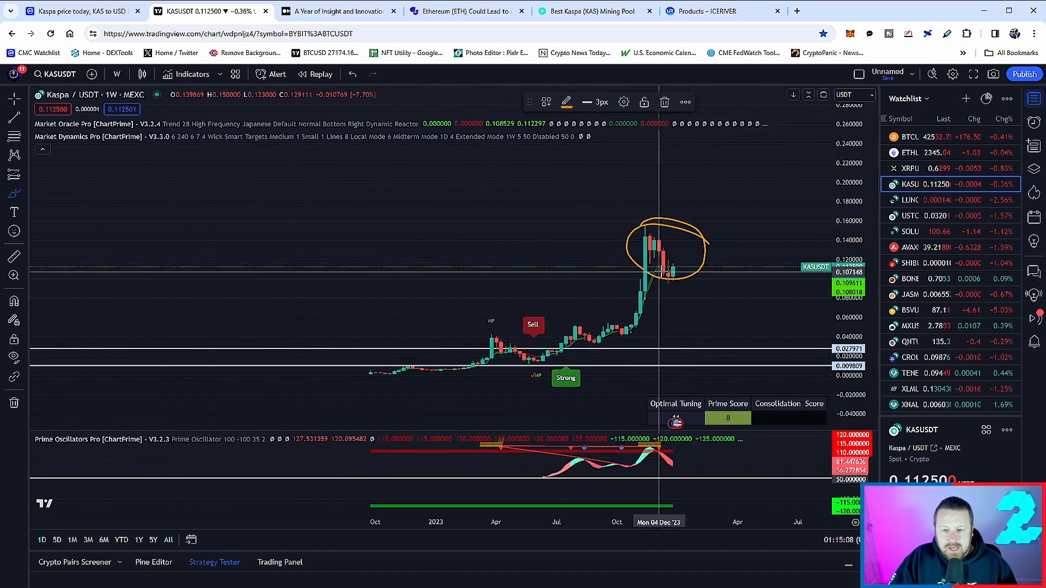